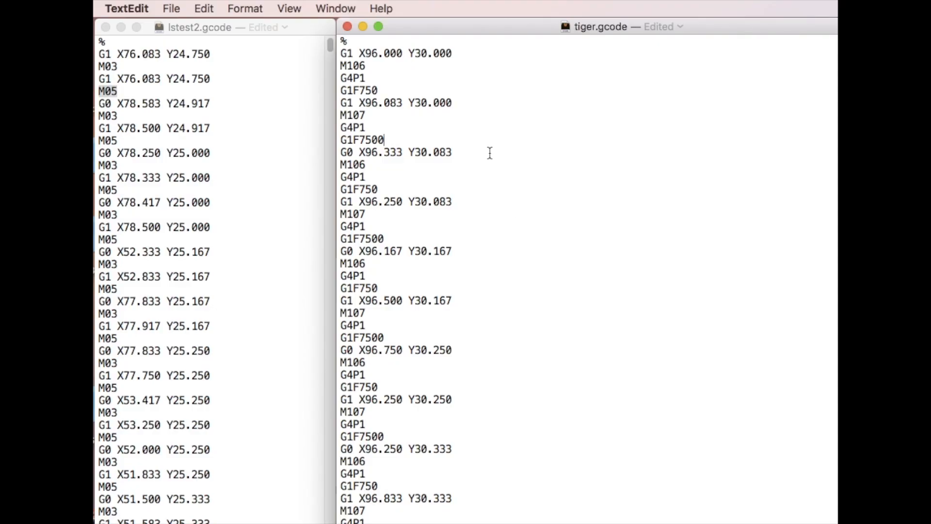
{"action": "mouse_move", "coordinate": [499, 160]}
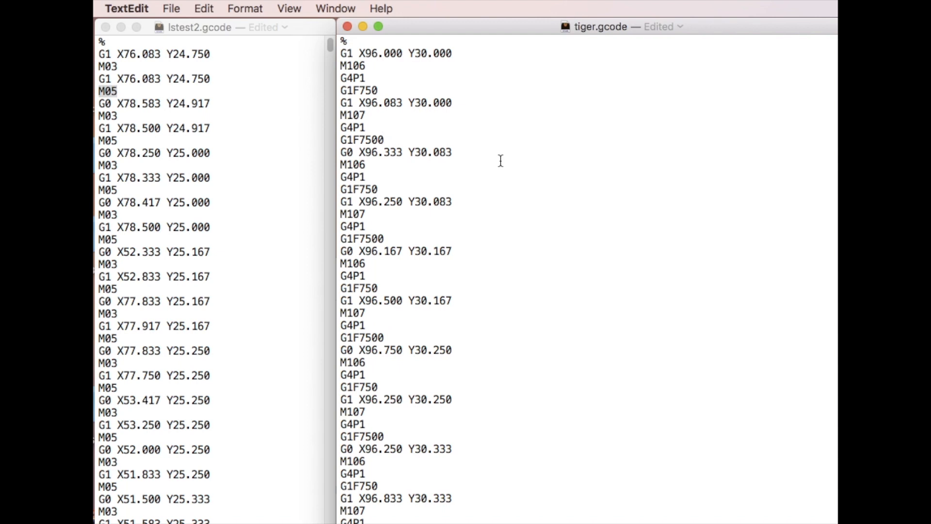
{"action": "mouse_move", "coordinate": [586, 65]}
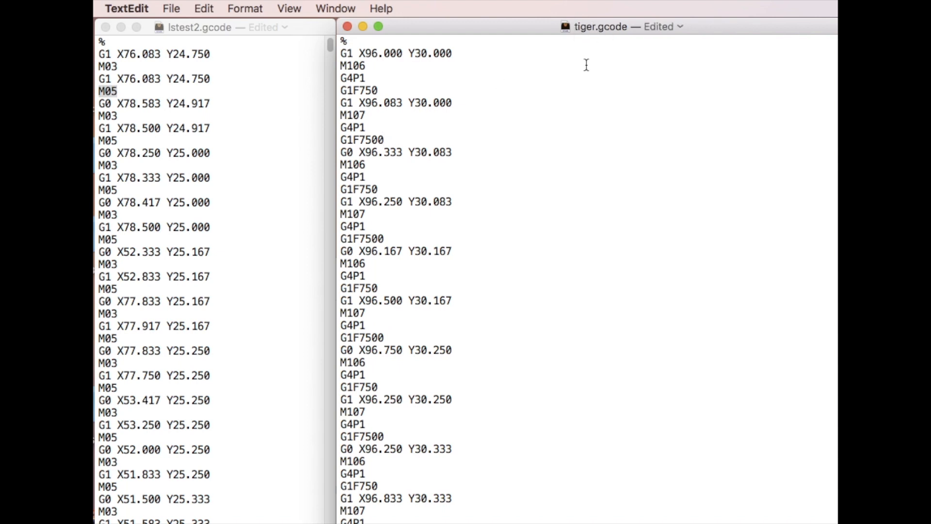
{"action": "mouse_move", "coordinate": [557, 85]}
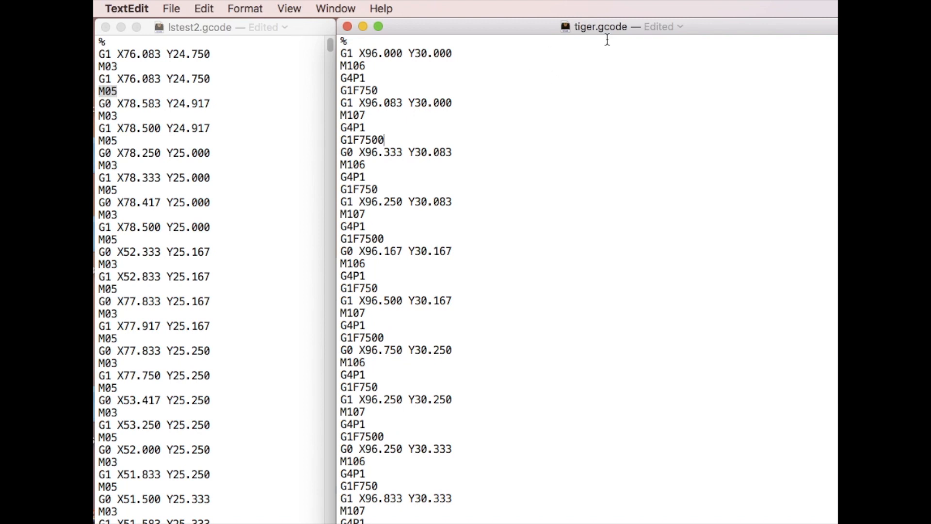
{"action": "mouse_move", "coordinate": [529, 34]}
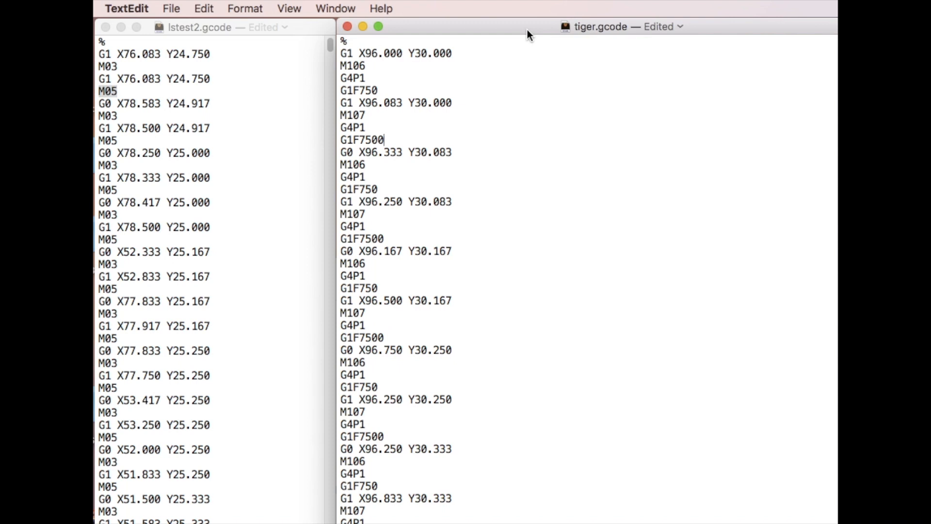
Locate lstest2.gcode's first M03 line and the matching M107 block in tiger.gcode
{"action": "left_click", "coordinate": [220, 27]}
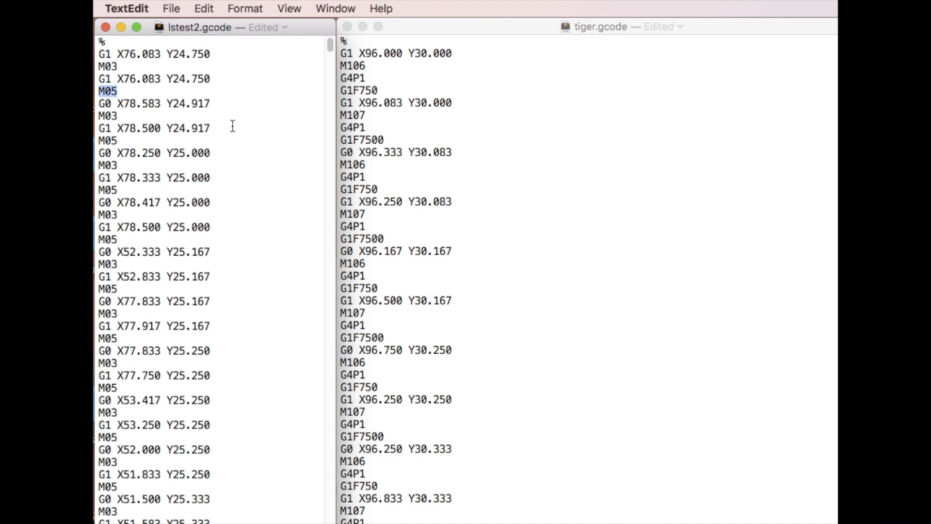
{"action": "mouse_move", "coordinate": [239, 102]}
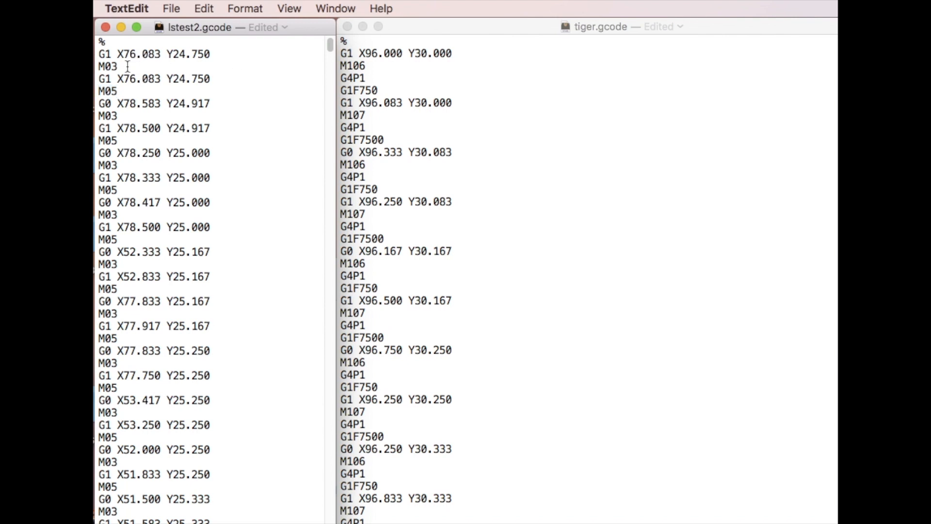
{"action": "double_click", "coordinate": [107, 66]}
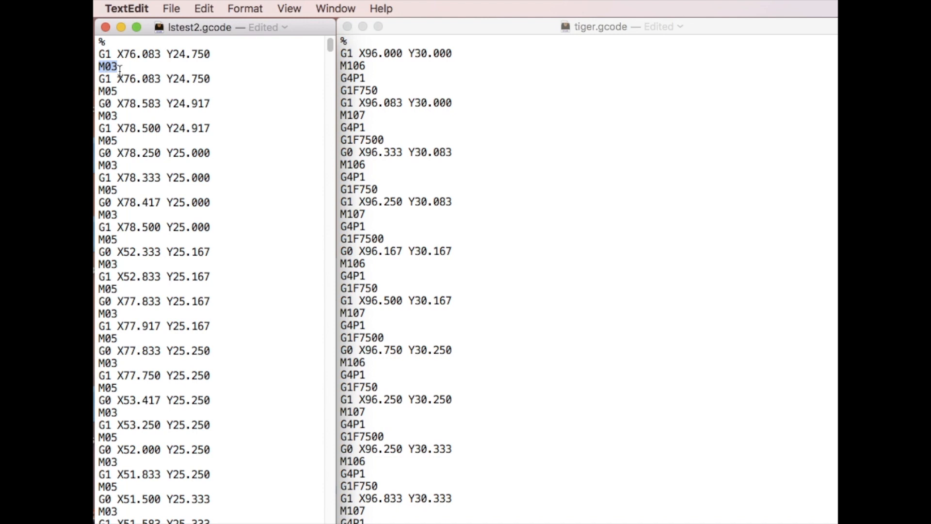
{"action": "mouse_move", "coordinate": [128, 70]}
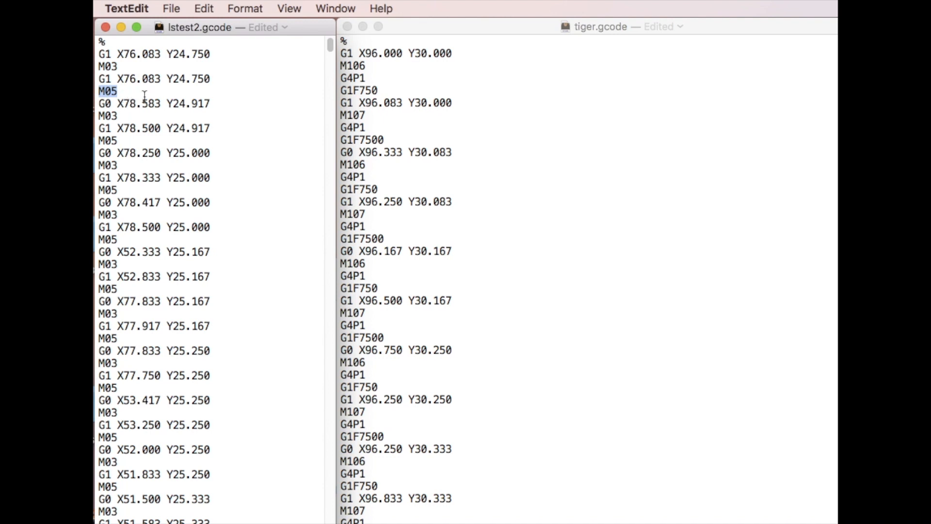
{"action": "left_click", "coordinate": [118, 91]}
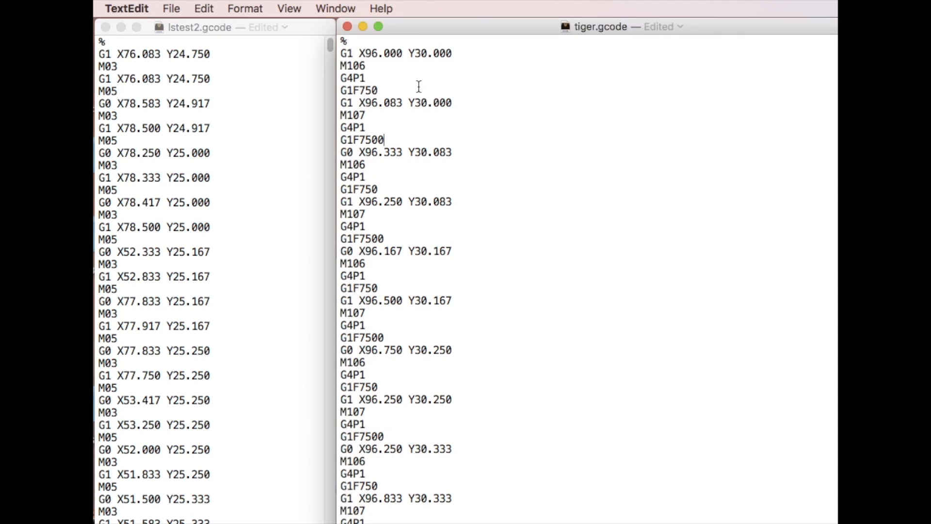
{"action": "mouse_move", "coordinate": [445, 72]}
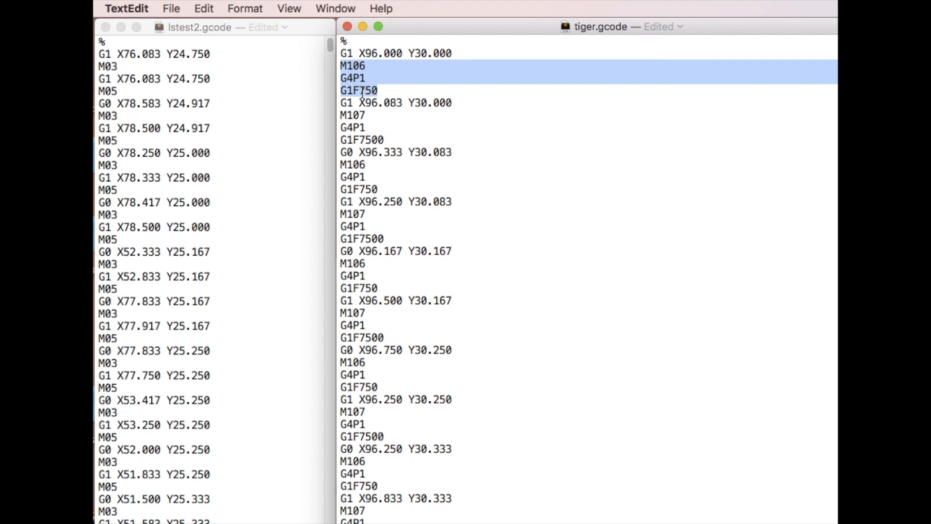
{"action": "left_click", "coordinate": [377, 90]}
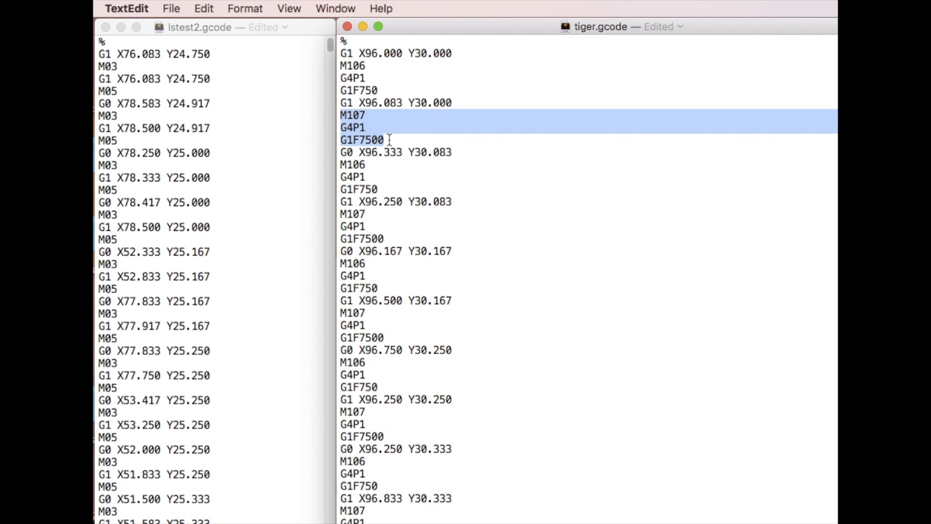
Select tiger.gcode's M106, G4P1, G1F750 laser-on block and return to lstest2.gcode
{"action": "left_click", "coordinate": [126, 92]}
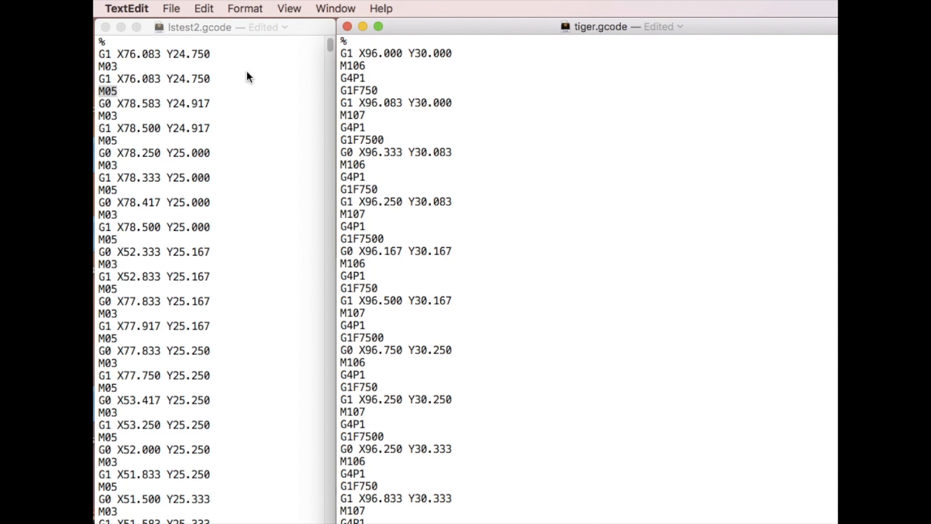
{"action": "left_click_drag", "start_coordinate": [352, 78], "coordinate": [377, 90]}
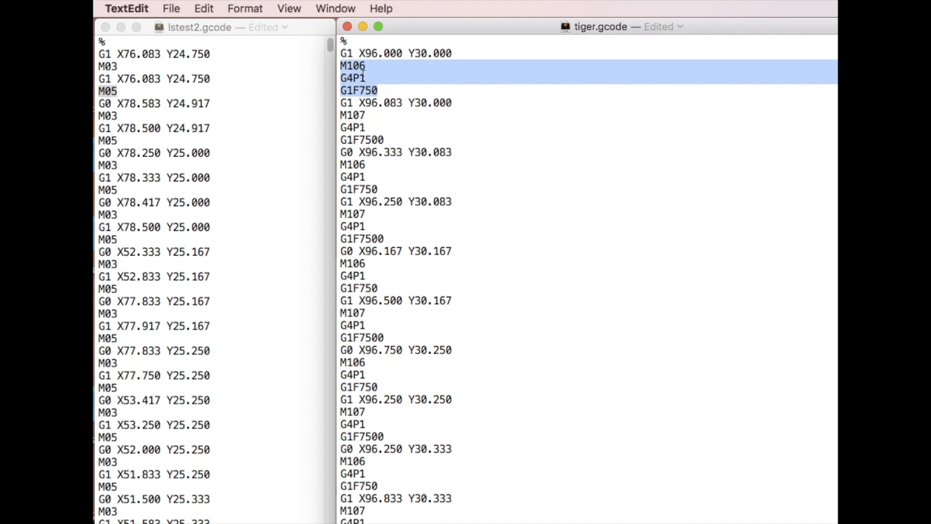
{"action": "left_click", "coordinate": [203, 8]}
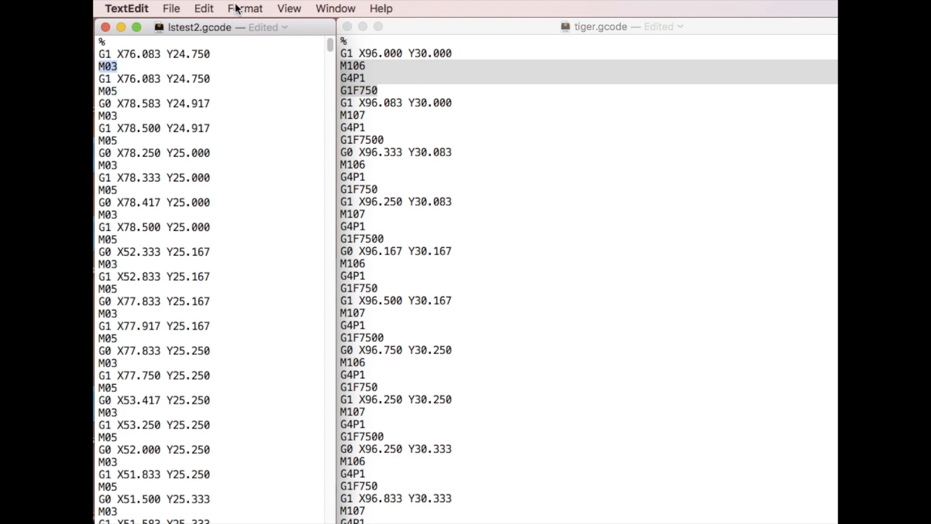
Find every M03 line and replace all with the M106, G4P1, G1F750 block
{"action": "left_click", "coordinate": [203, 9]}
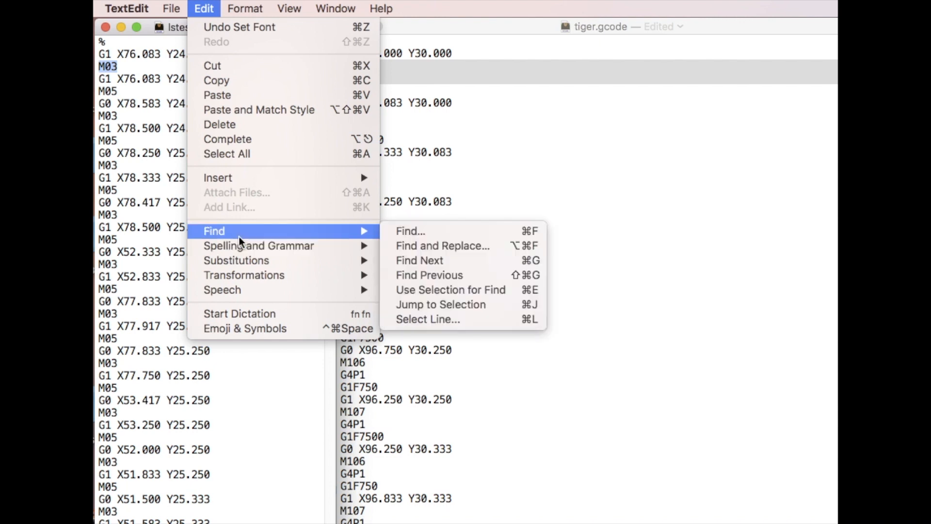
{"action": "left_click", "coordinate": [442, 245]}
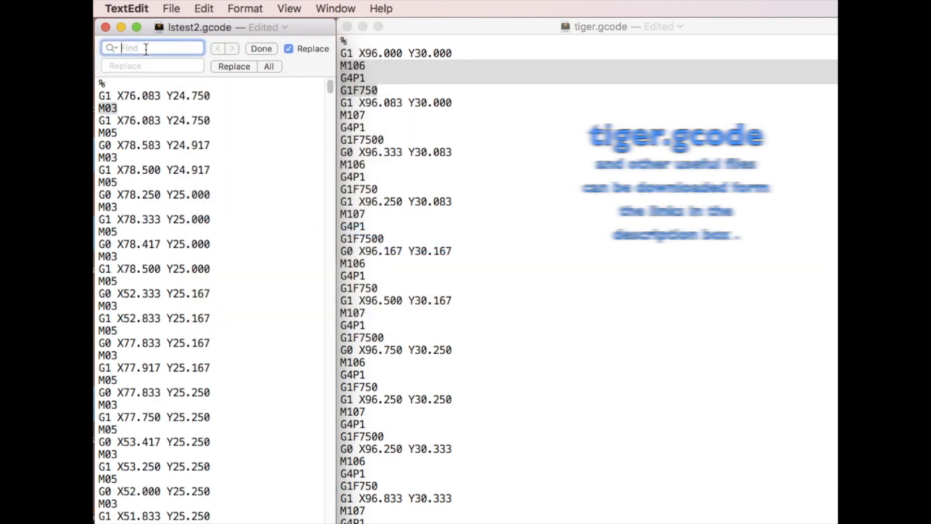
{"action": "type", "text": "M"}
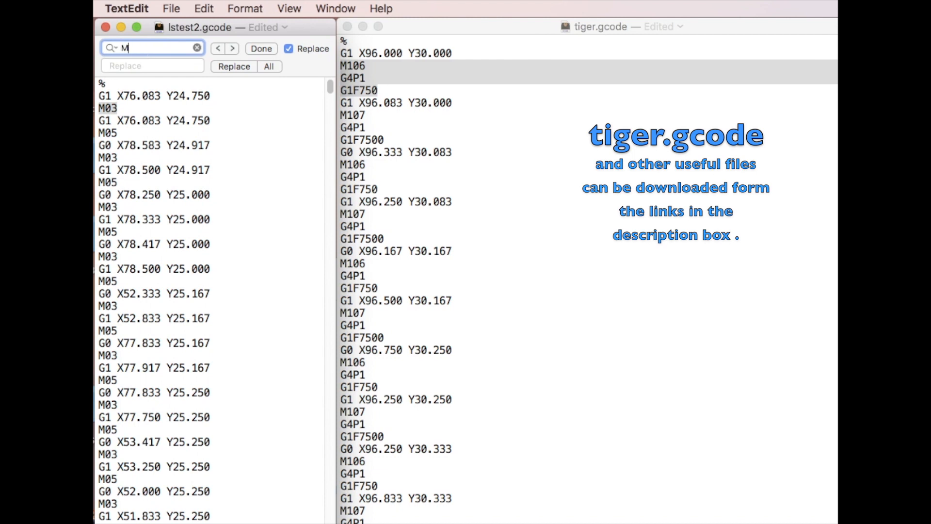
{"action": "type", "text": "03"}
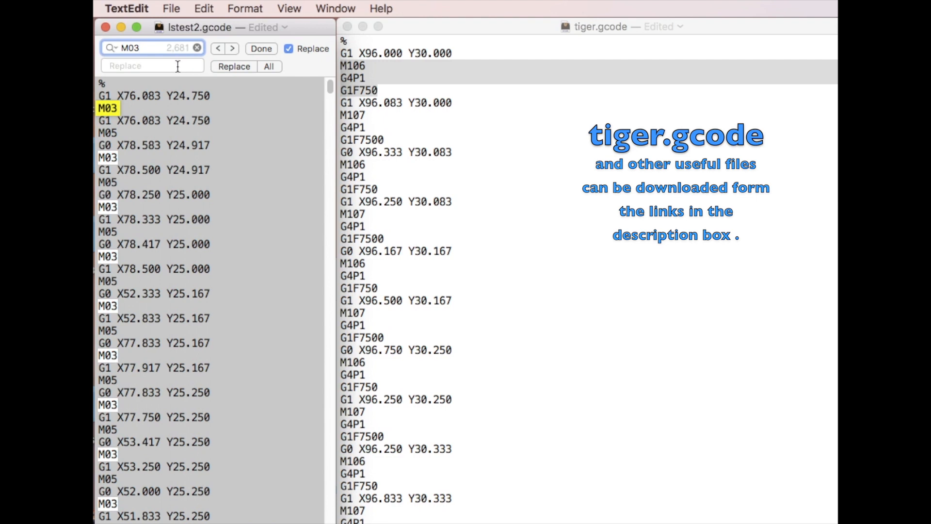
{"action": "right_click", "coordinate": [151, 65]}
{"action": "type", "text": "G1F750"}
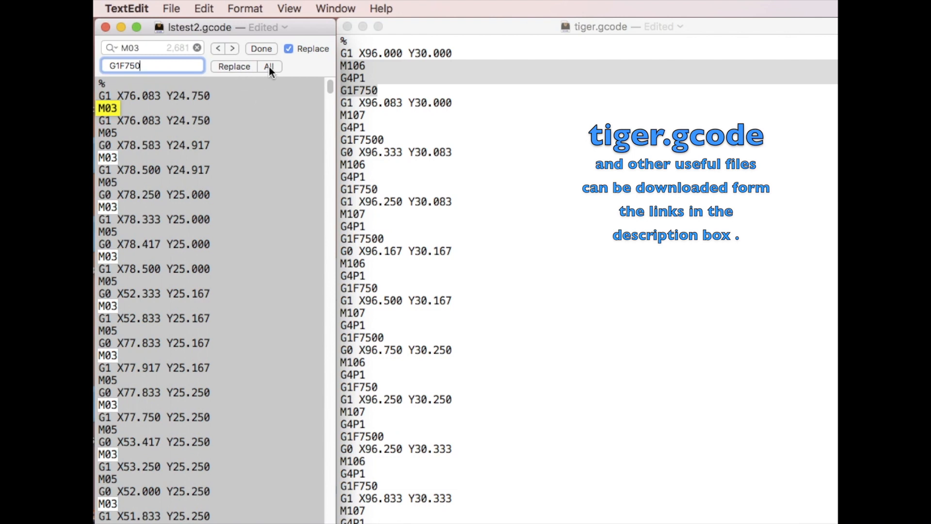
{"action": "left_click", "coordinate": [268, 66]}
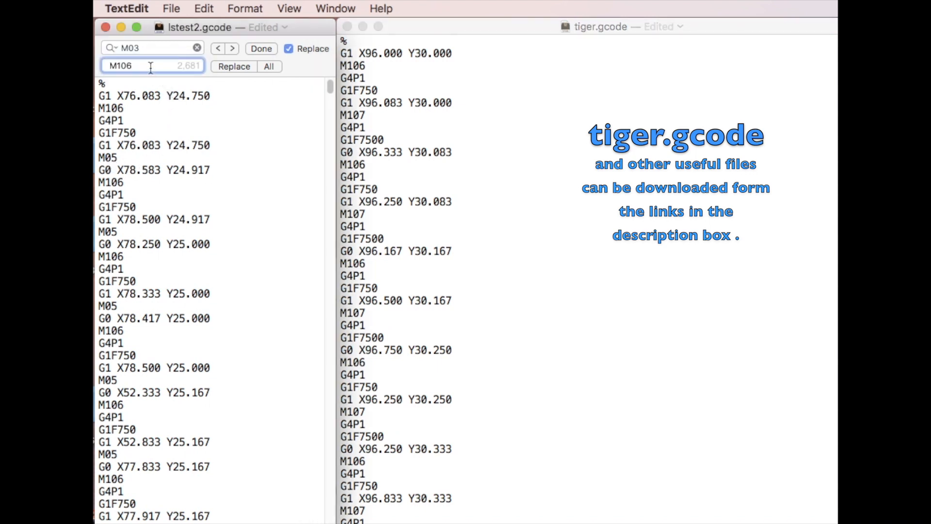
Clear the old G1F750 laser-on block from the Replace field
{"action": "left_click", "coordinate": [121, 65]}
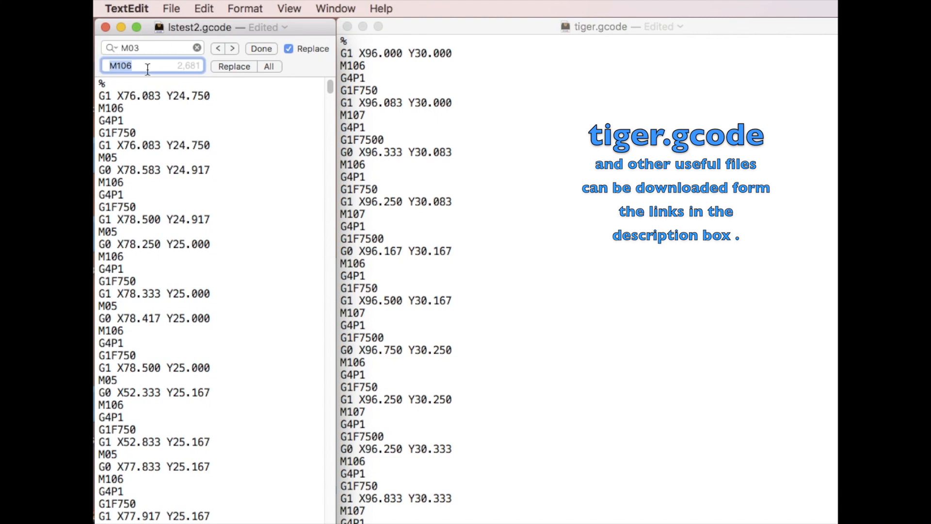
{"action": "left_click", "coordinate": [152, 65]}
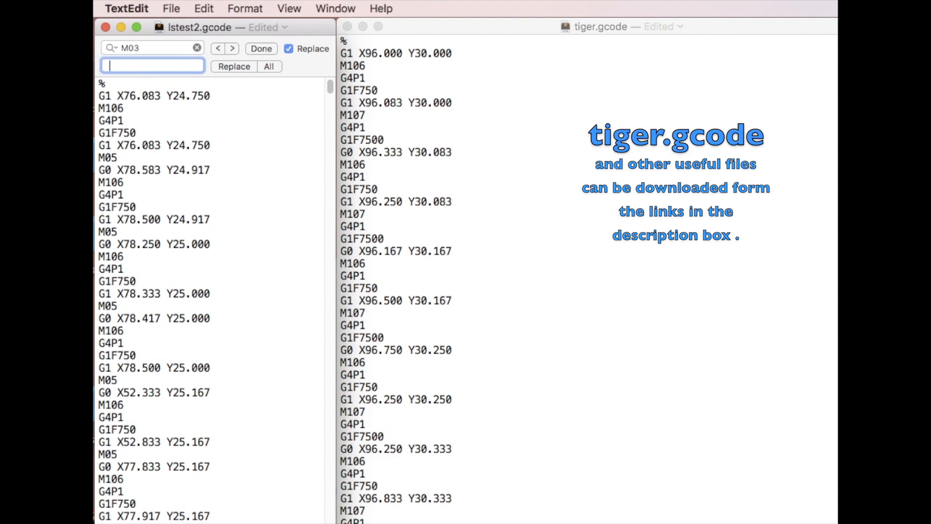
{"action": "type", "text": "G1F750"}
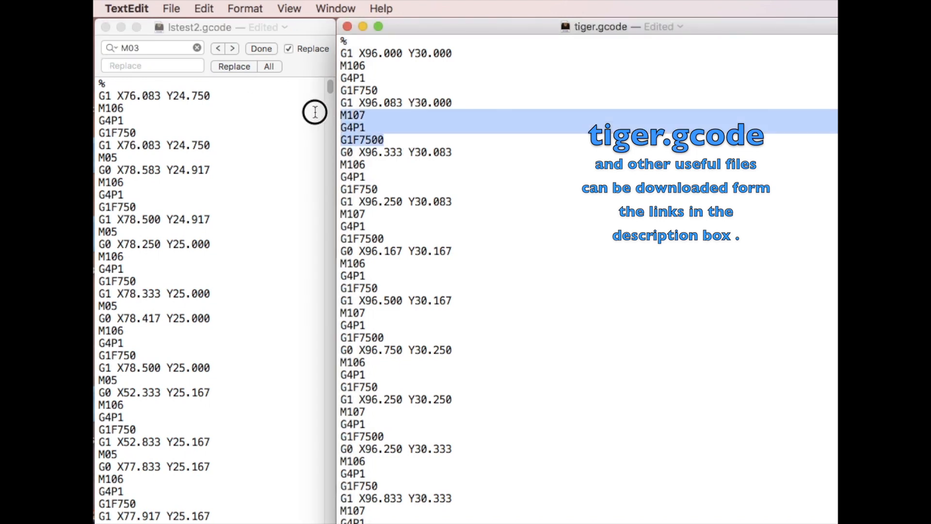
{"action": "mouse_move", "coordinate": [357, 137]}
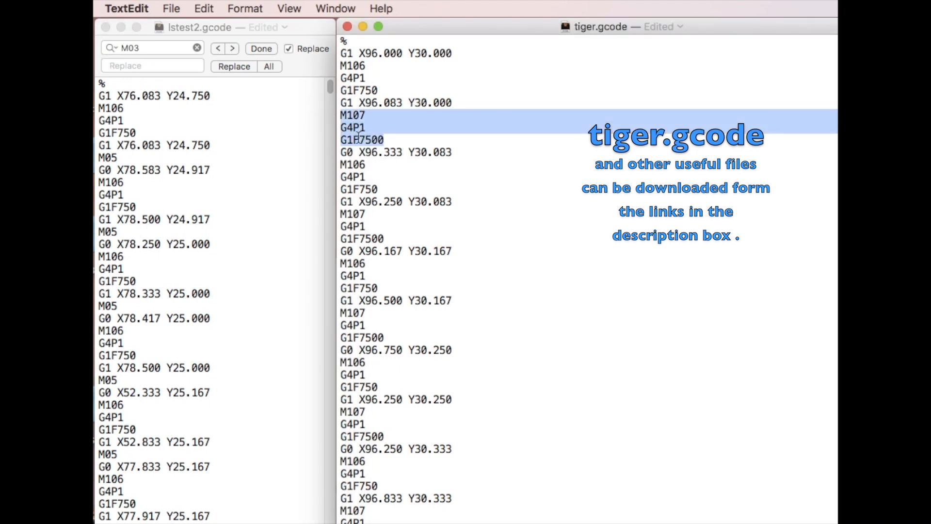
{"action": "mouse_move", "coordinate": [223, 90]}
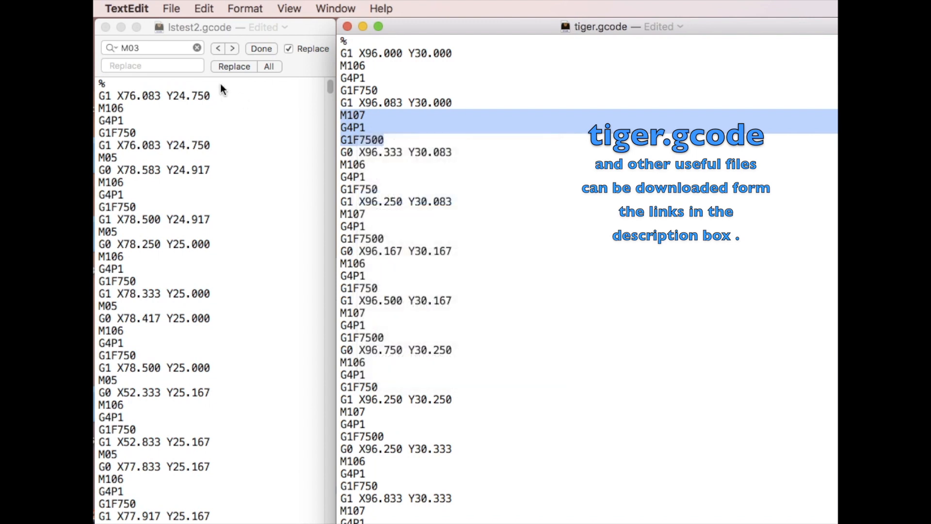
Find every M05 line and replace all with the M107, G4P1, G1F7500 block
{"action": "left_click", "coordinate": [151, 65]}
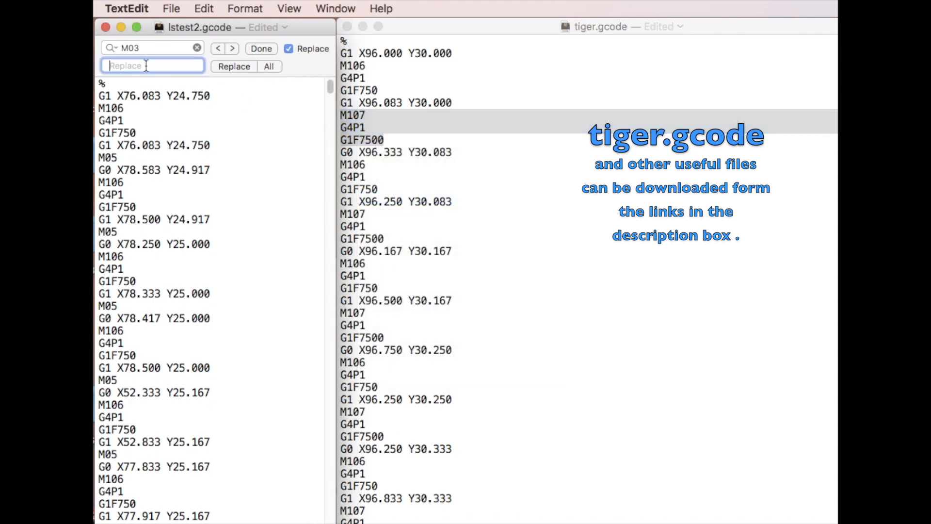
{"action": "type", "text": "G1F7500"}
{"action": "type", "text": "M107"}
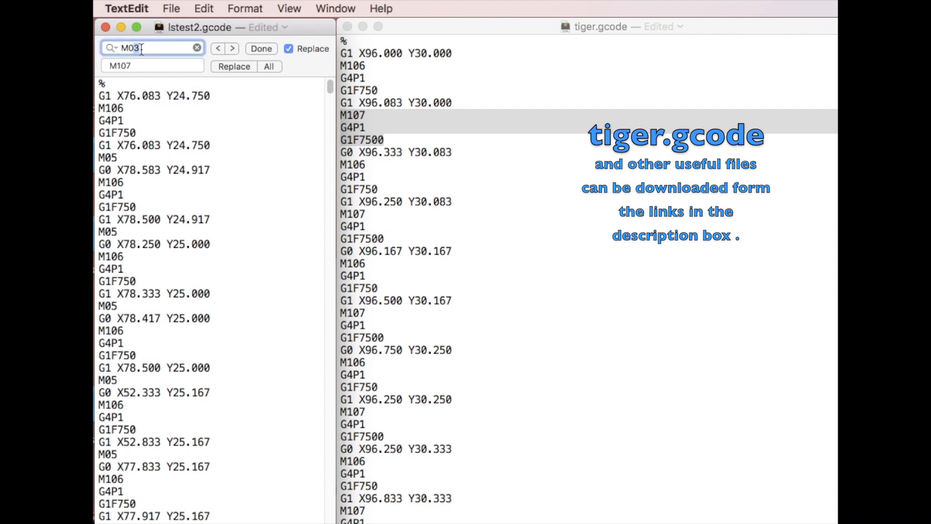
{"action": "type", "text": "M05"}
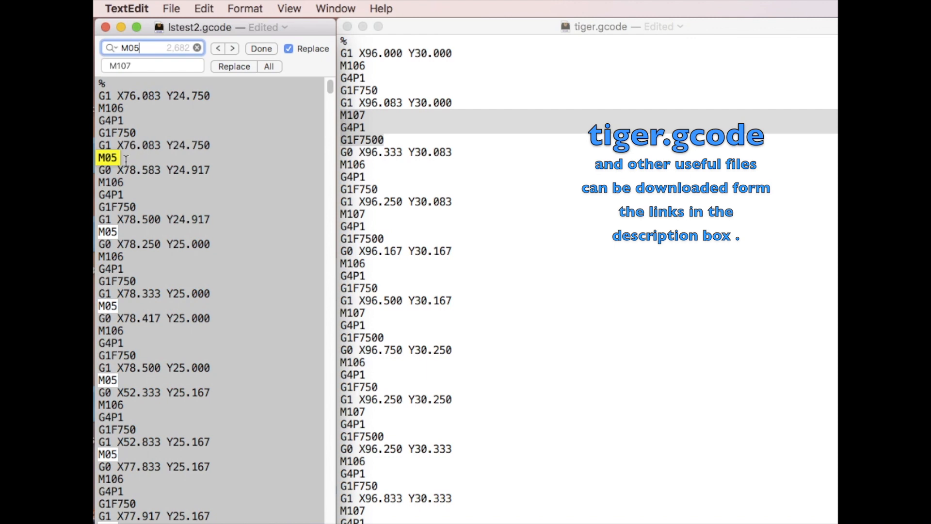
{"action": "mouse_move", "coordinate": [264, 101]}
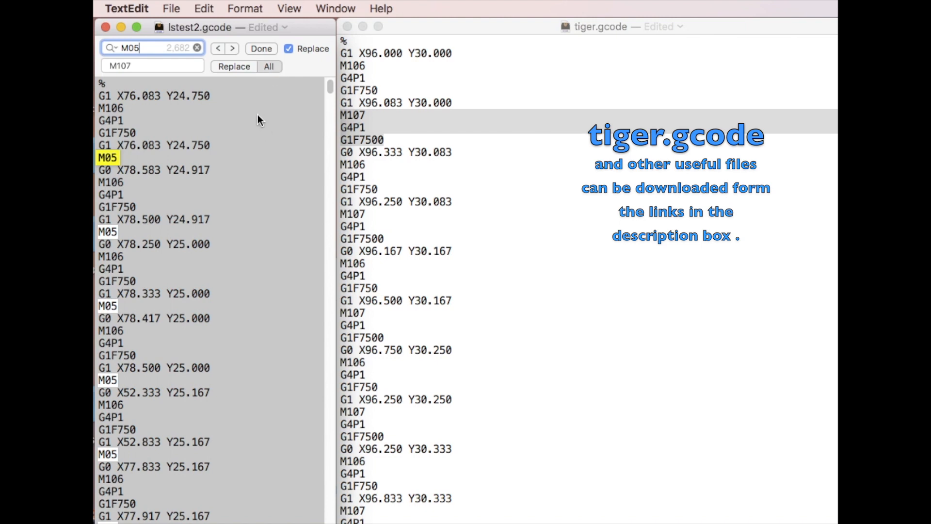
{"action": "left_click", "coordinate": [269, 66]}
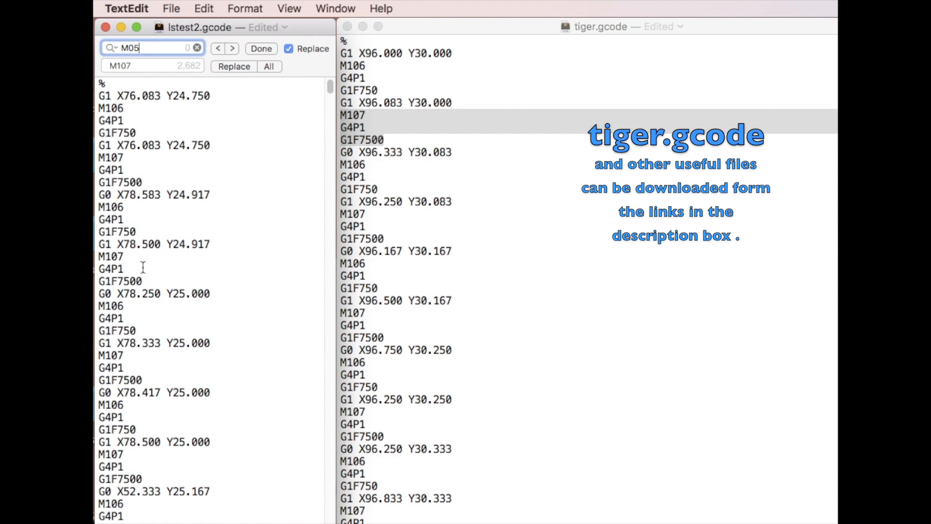
{"action": "mouse_move", "coordinate": [250, 224]}
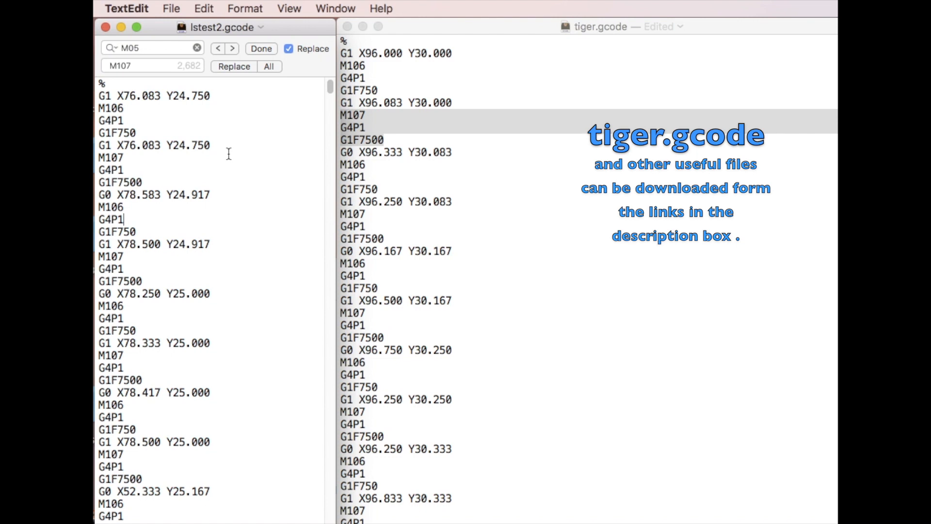
{"action": "mouse_move", "coordinate": [238, 202]}
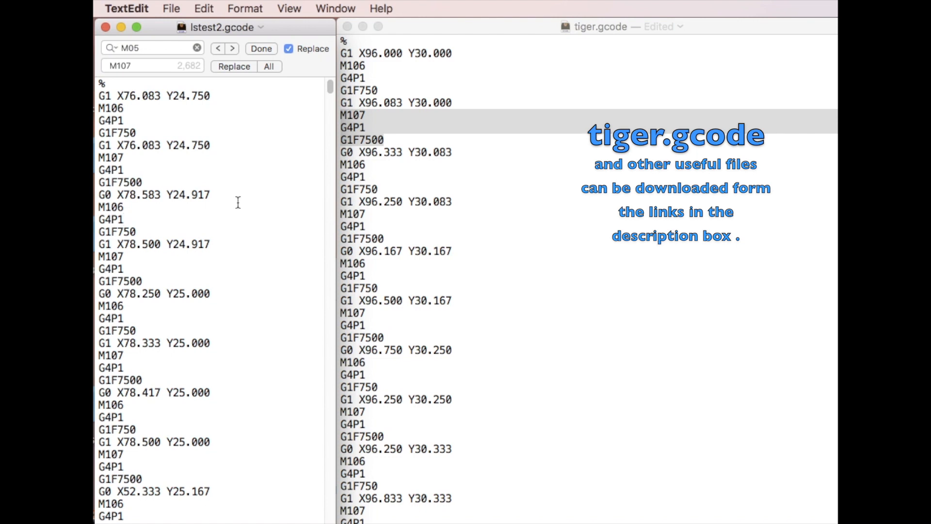
{"action": "mouse_move", "coordinate": [194, 110]}
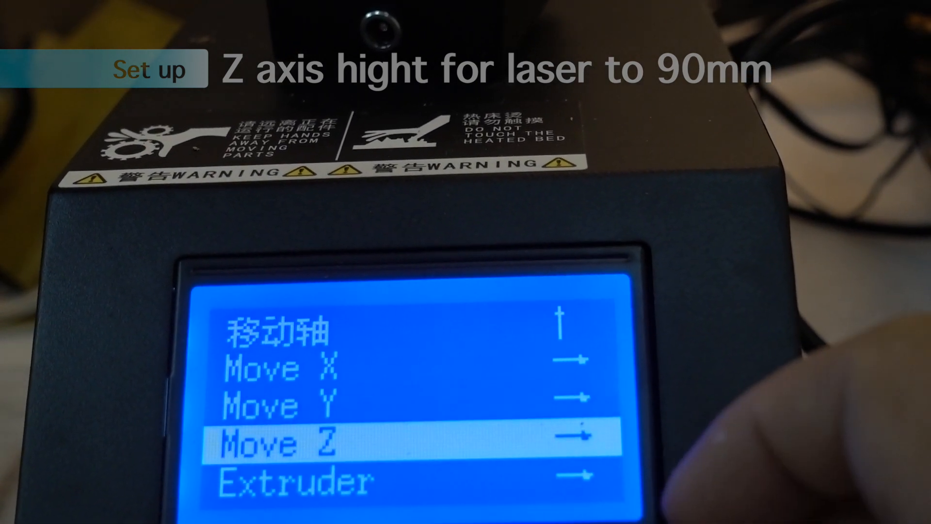
Choose Move Z and raise the axis to the 90 mm engraving height
{"action": "left_click", "coordinate": [409, 442]}
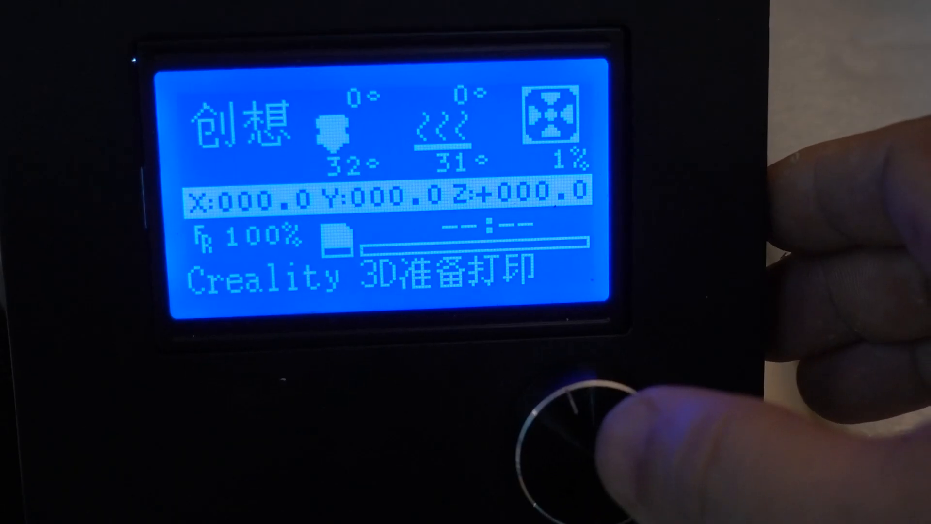
Enter the printer's Control settings menu from the status screen
{"action": "left_click", "coordinate": [582, 427]}
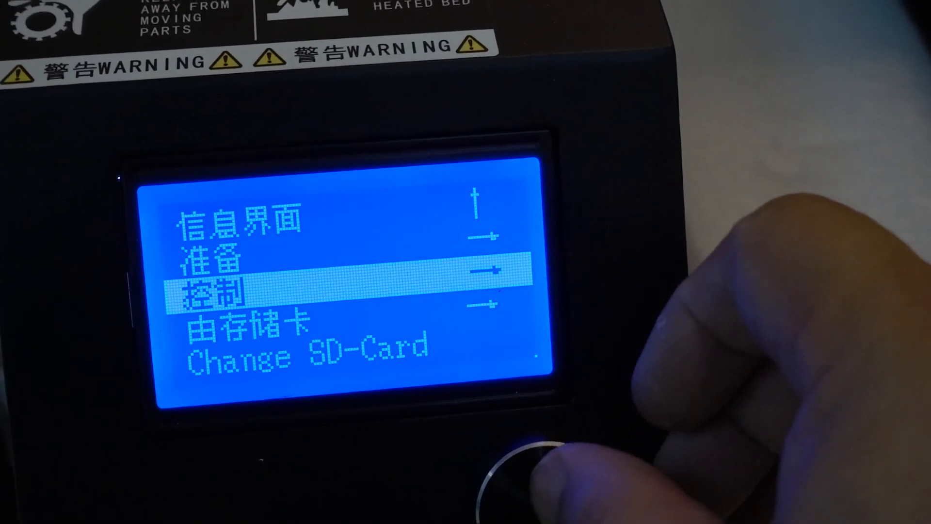
{"action": "left_click", "coordinate": [529, 469]}
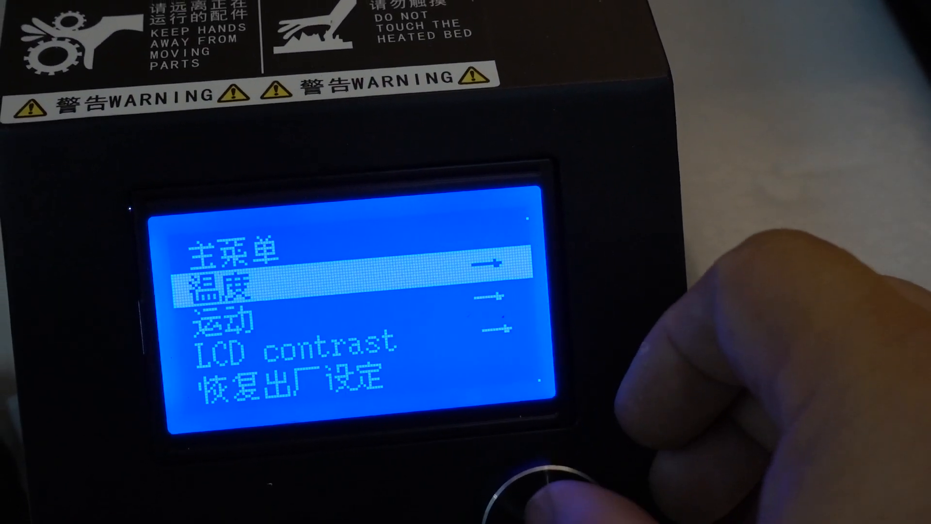